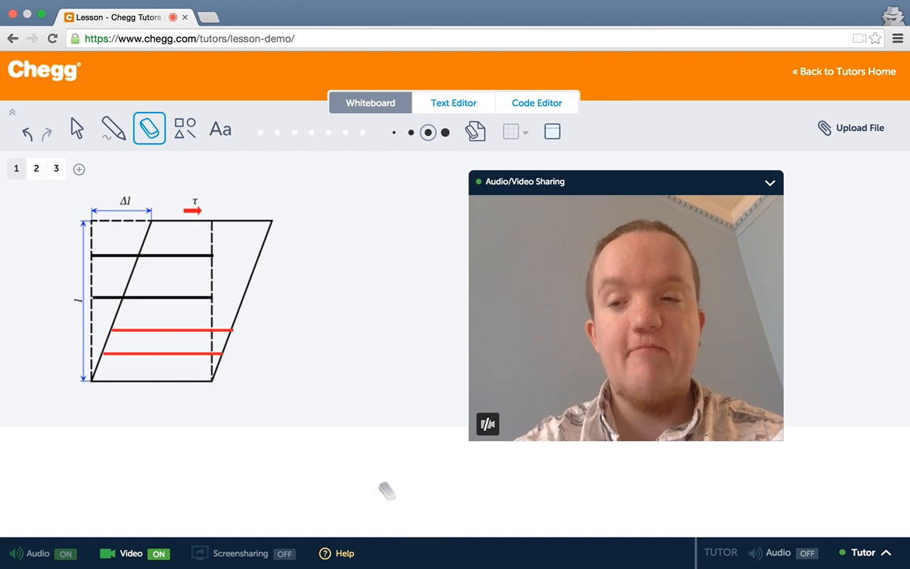
# - Switch to the Select tool and pick items on the page 1 shear-stress diagram
pyautogui.click(77, 128)
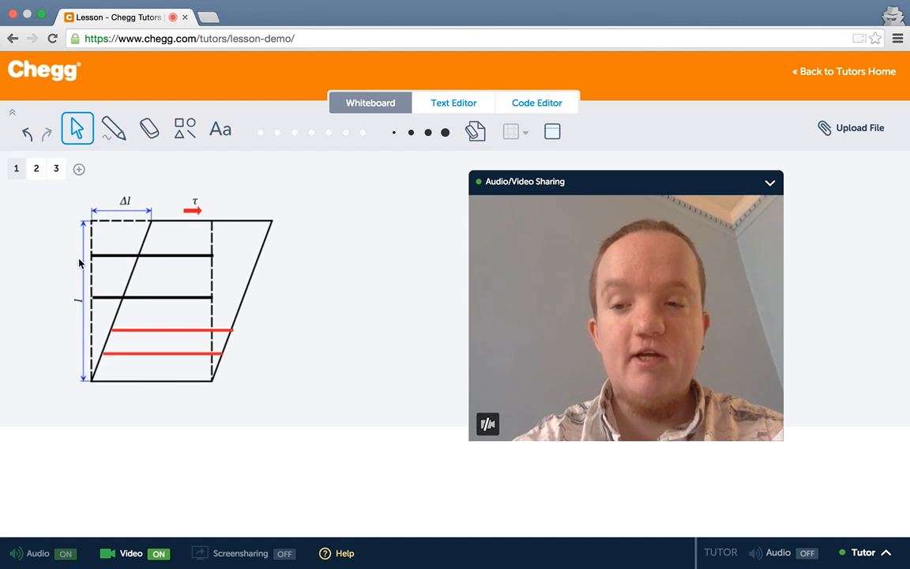
pyautogui.click(152, 298)
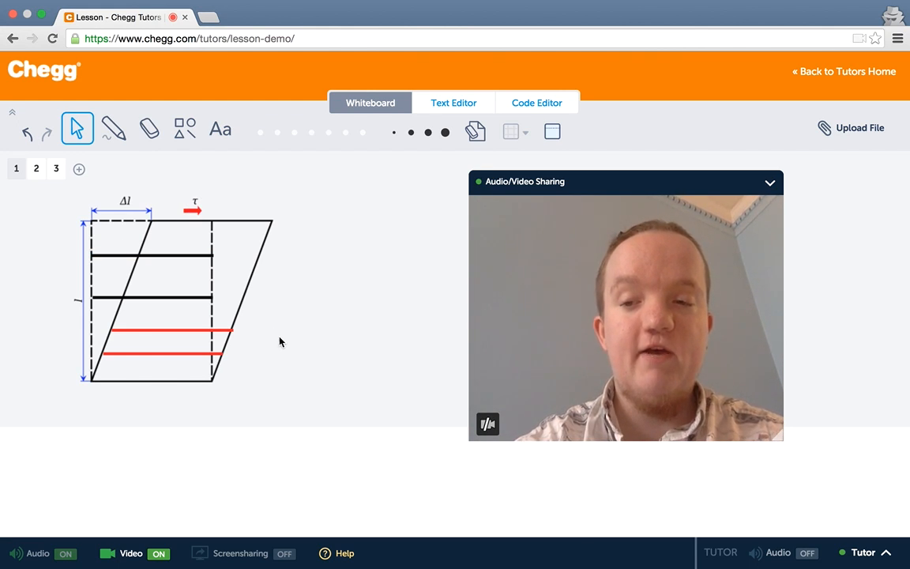
pyautogui.moveTo(60, 332)
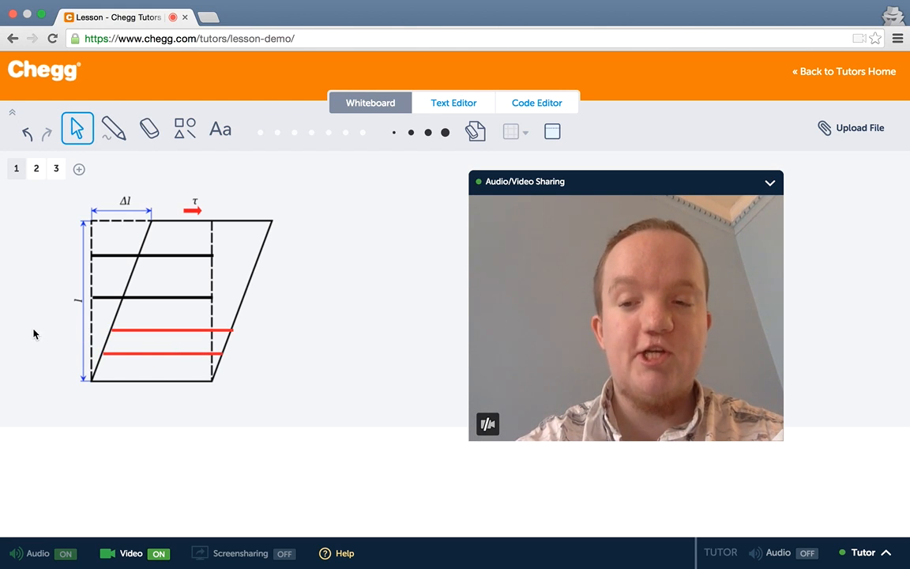
pyautogui.moveTo(67, 332)
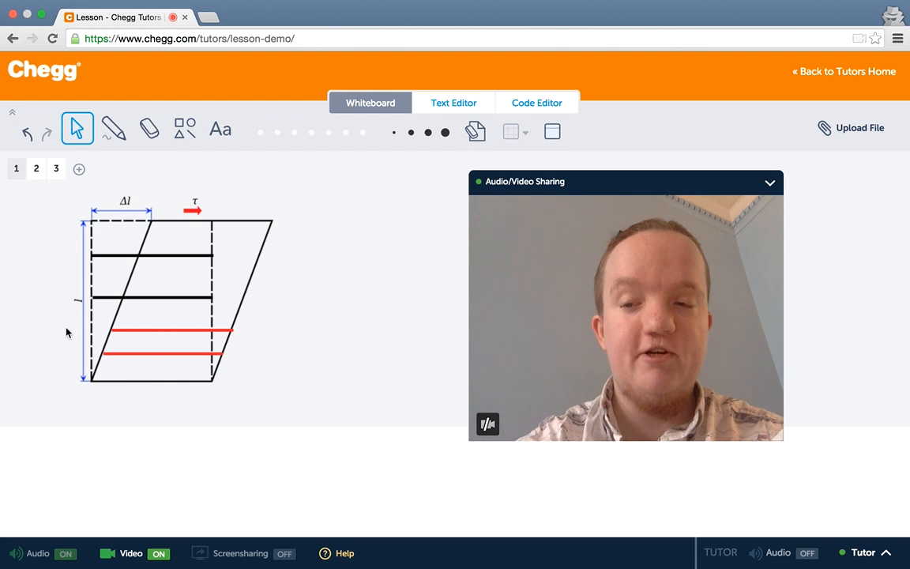
pyautogui.click(170, 330)
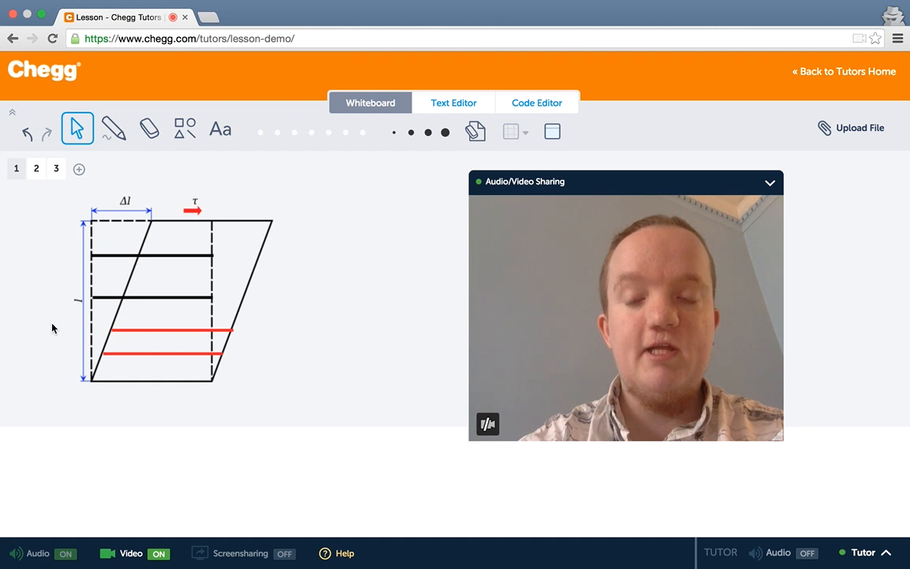
pyautogui.moveTo(166, 173)
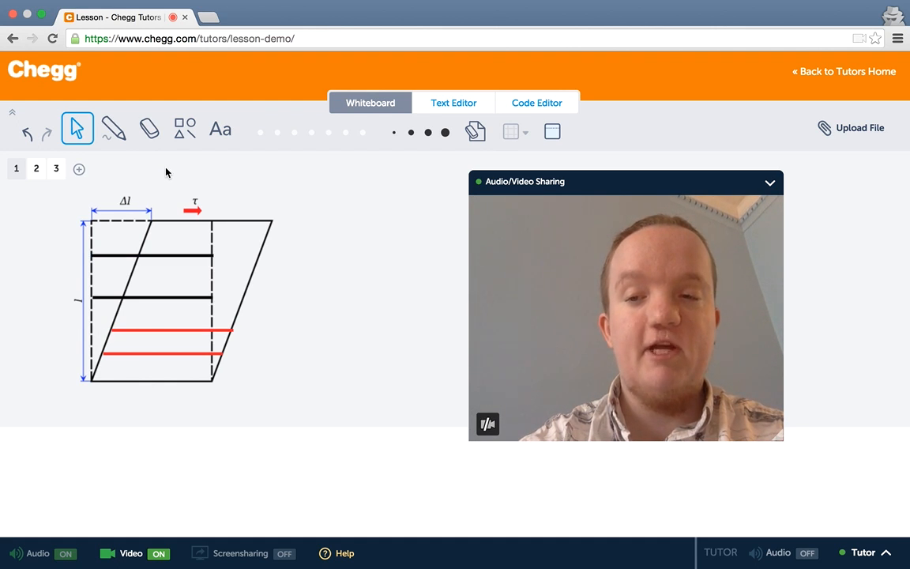
pyautogui.moveTo(164, 211)
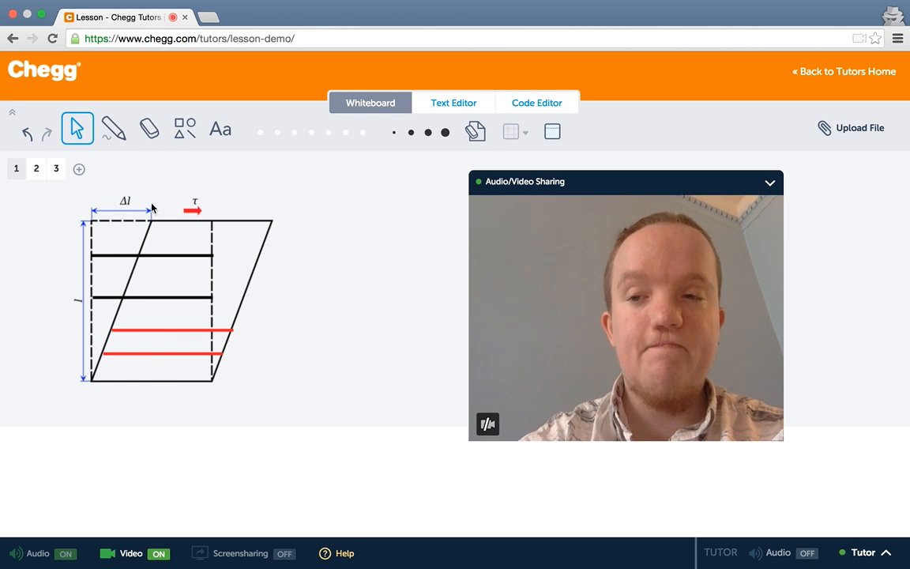
# - Go to page 2 and select the shear Examples text box (scissors, rebar)
pyautogui.click(37, 168)
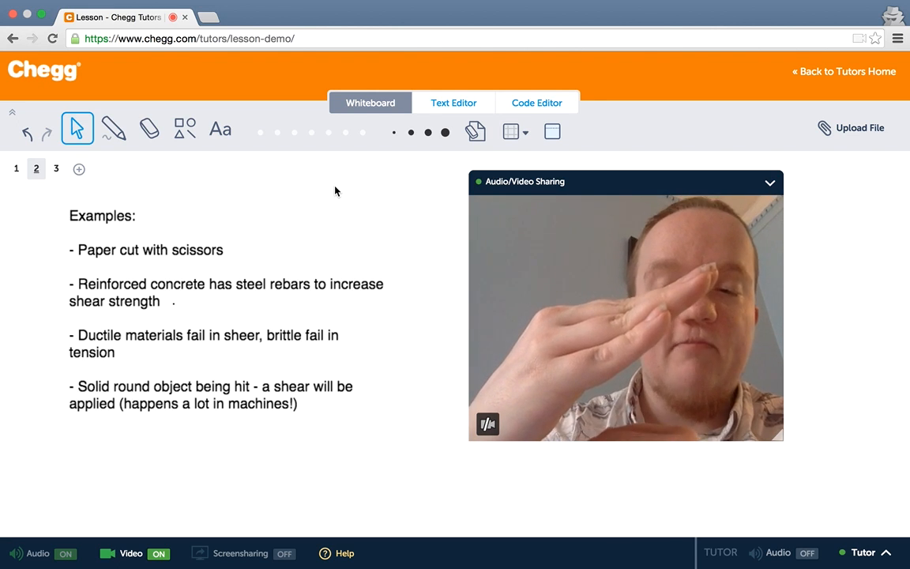
pyautogui.click(153, 227)
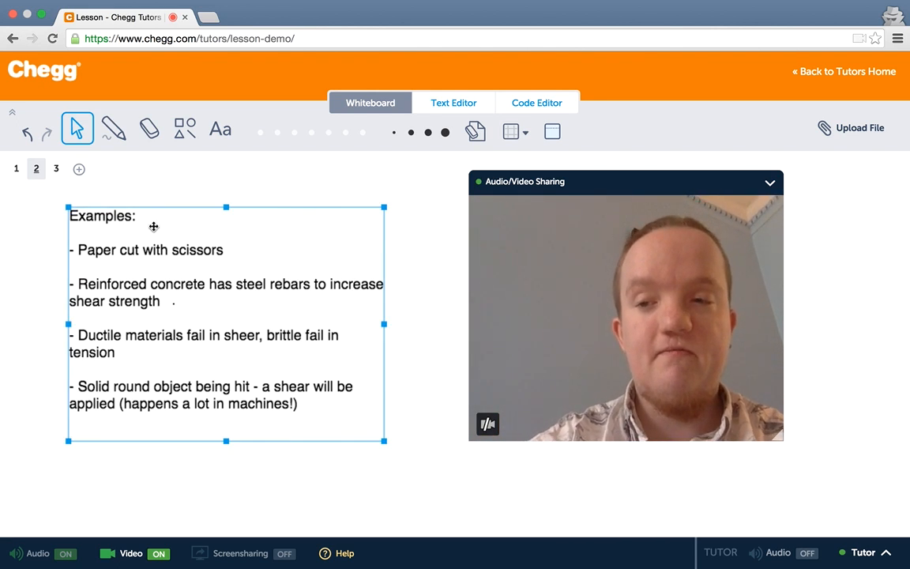
# - Go to page 3 and select the Young's modulus explanation text
pyautogui.click(56, 168)
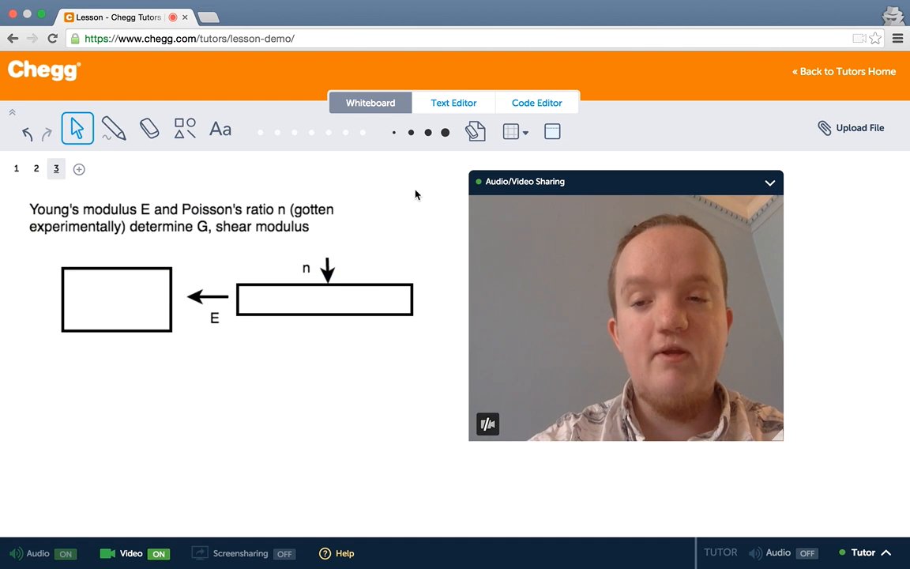
pyautogui.moveTo(411, 187)
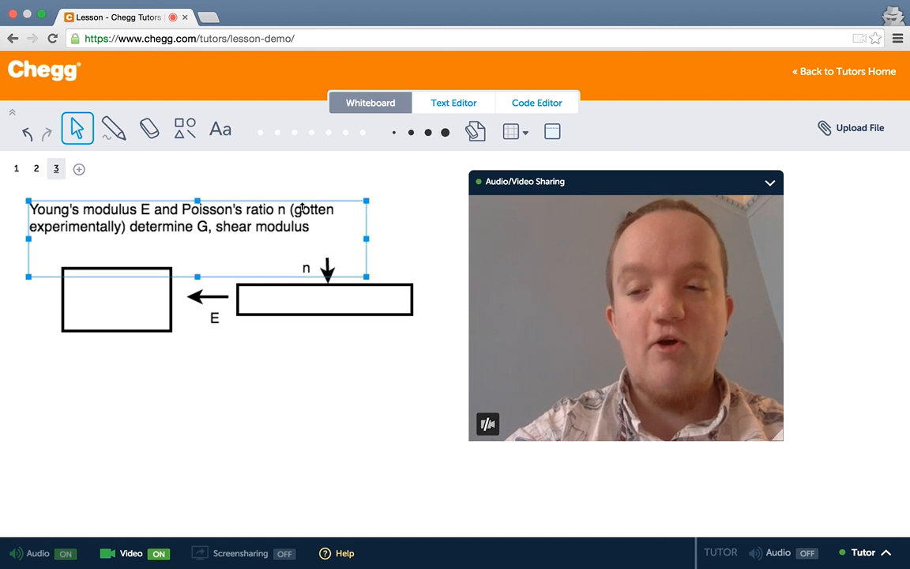
pyautogui.click(116, 298)
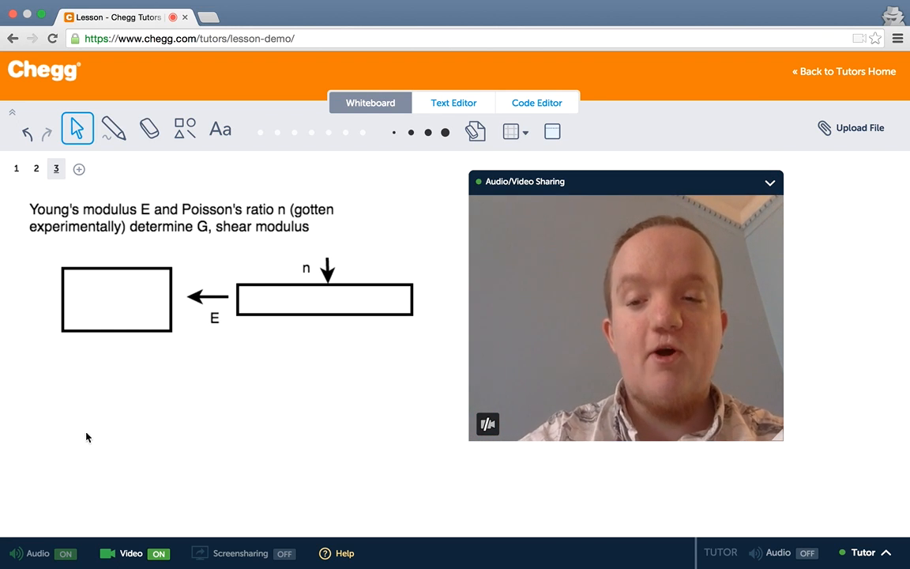
pyautogui.moveTo(363, 341)
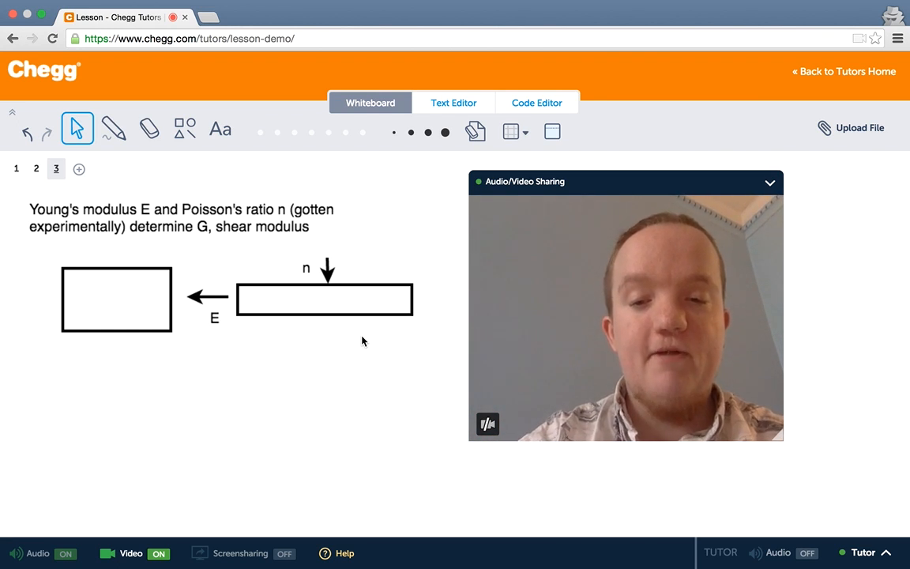
pyautogui.click(321, 268)
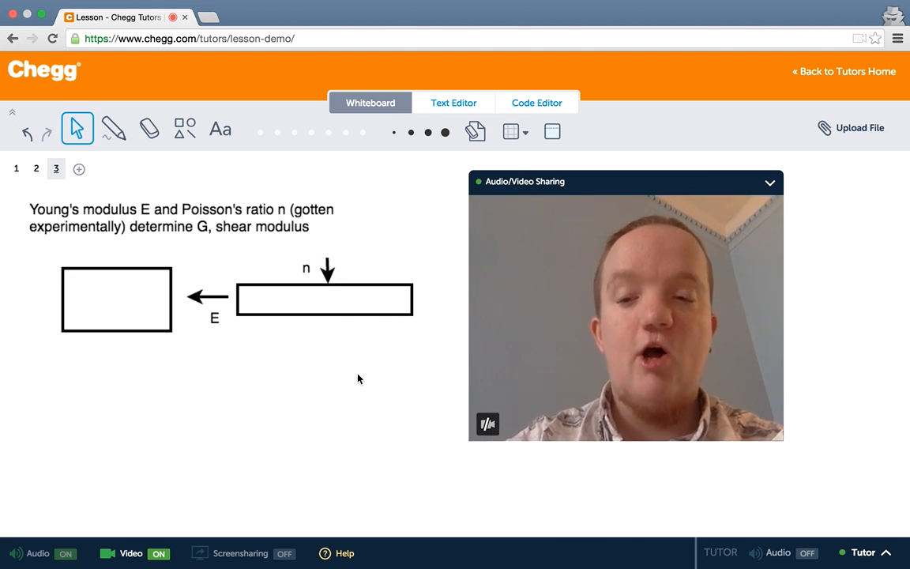
# - Select the diagram shapes, including the long rectangle below the n arrow
pyautogui.click(215, 318)
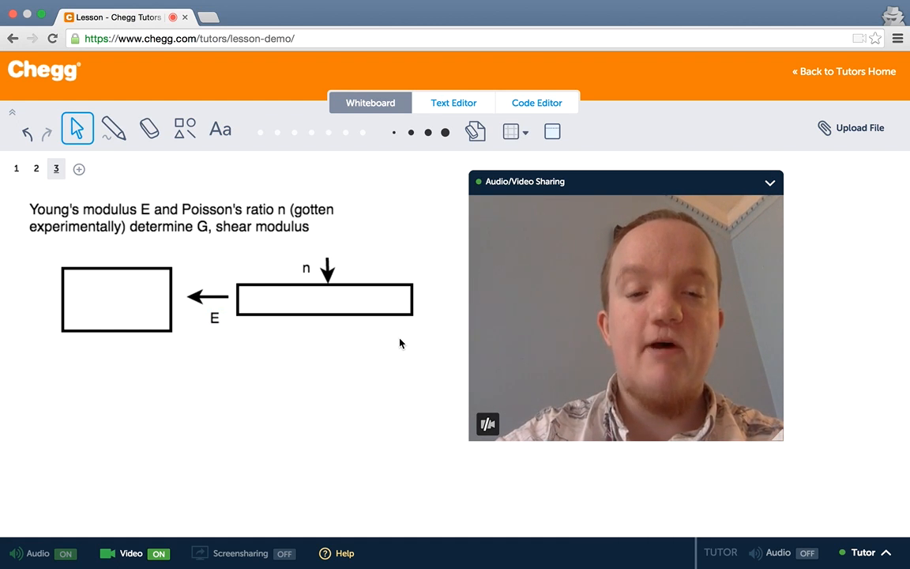
pyautogui.click(324, 299)
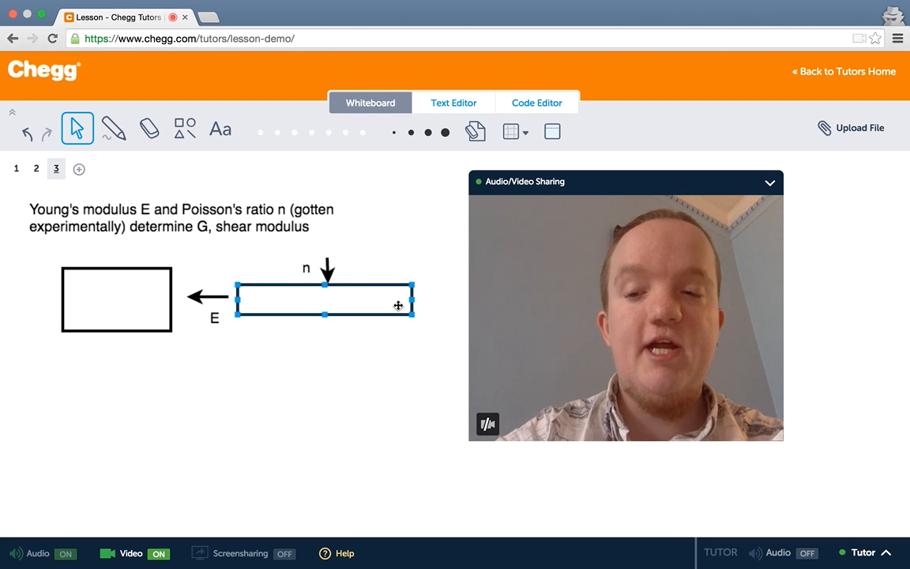
pyautogui.click(477, 323)
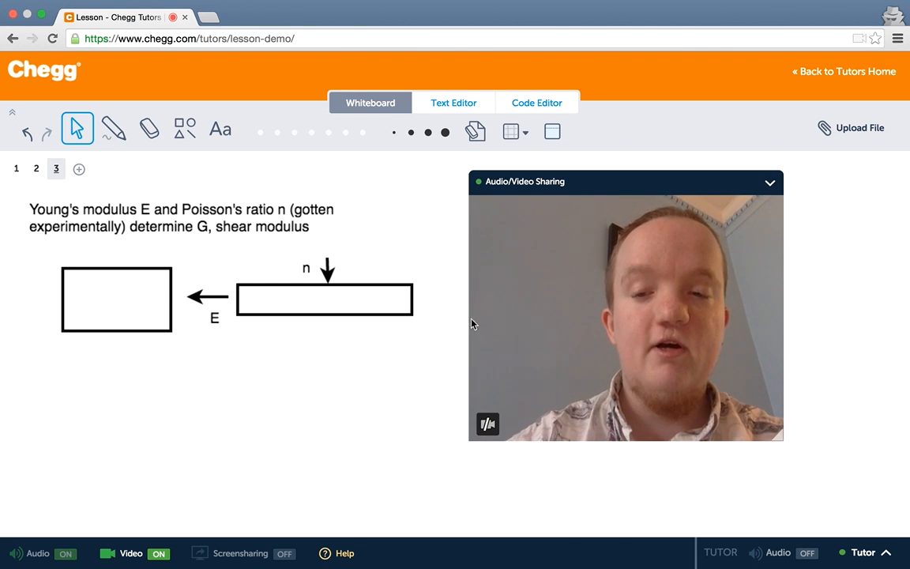
pyautogui.moveTo(409, 243)
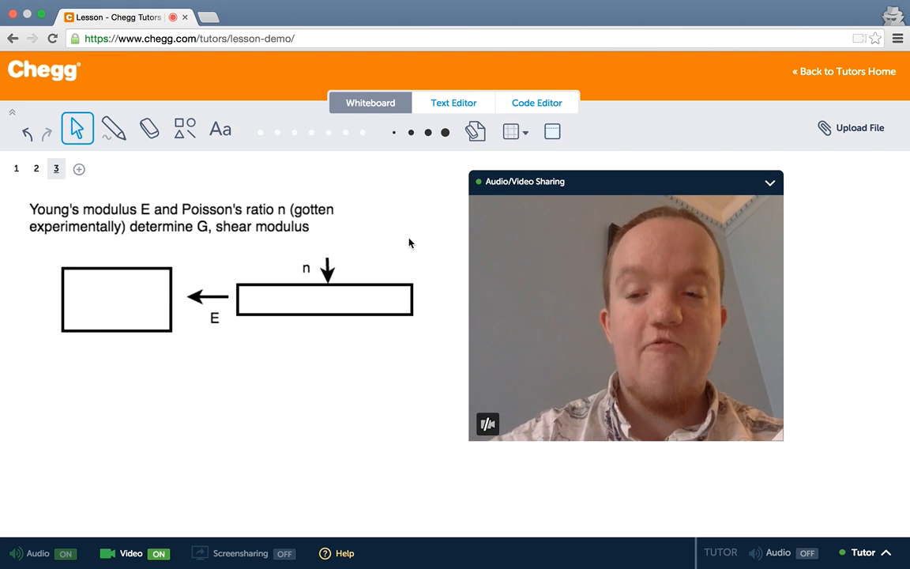
pyautogui.click(322, 270)
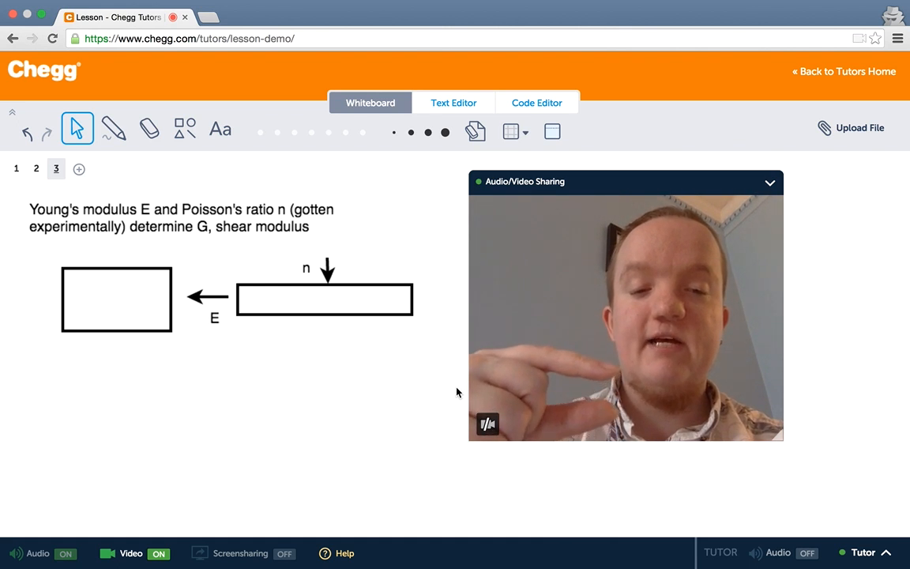
pyautogui.moveTo(294, 380)
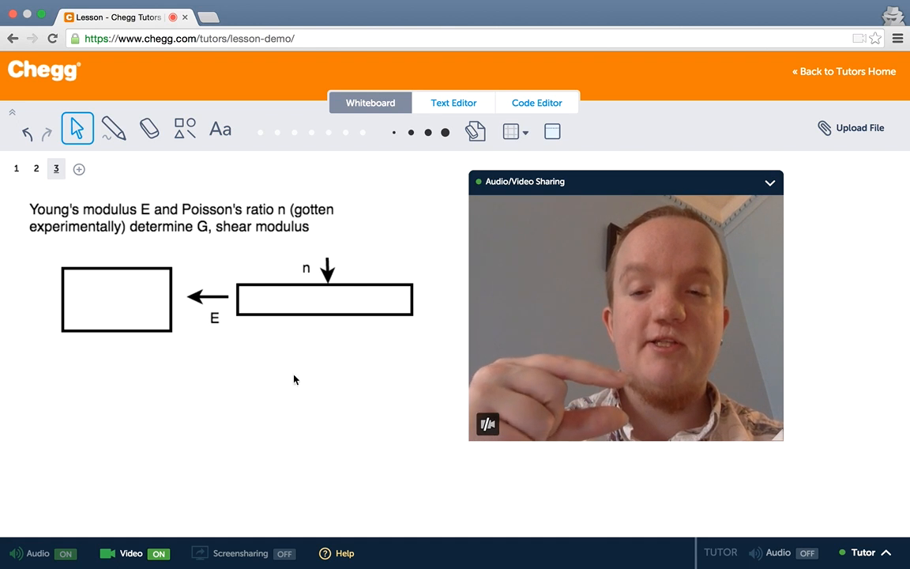
pyautogui.moveTo(321, 389)
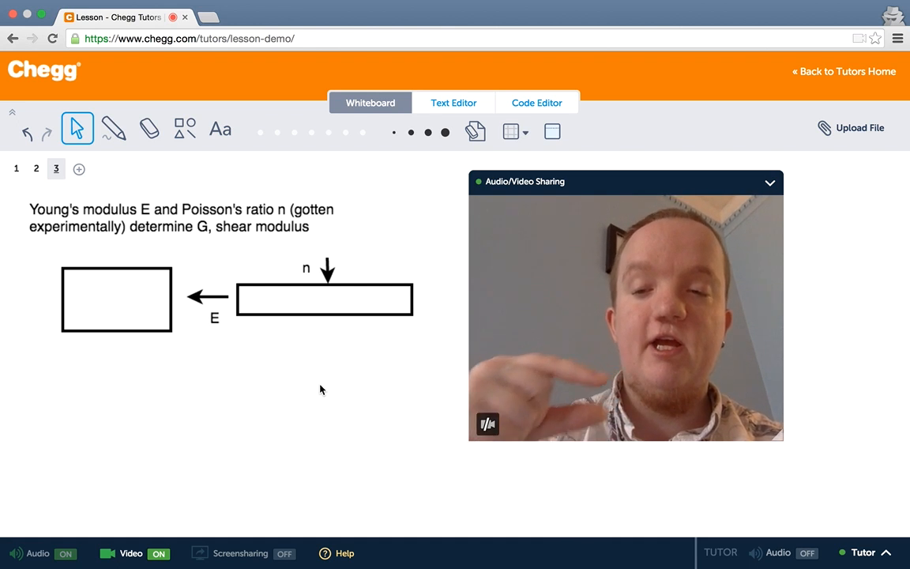